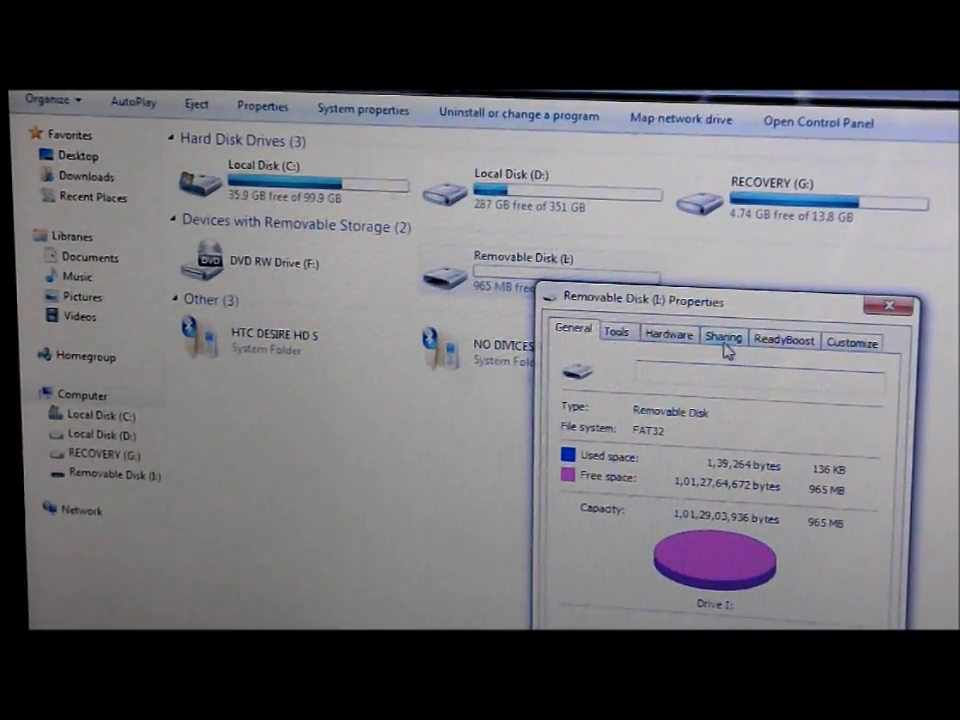
- Set the removable disk's ReadyBoost option to 'Dedicate this device to ReadyBoost', reserving about 960 MB
left_click(784, 338)
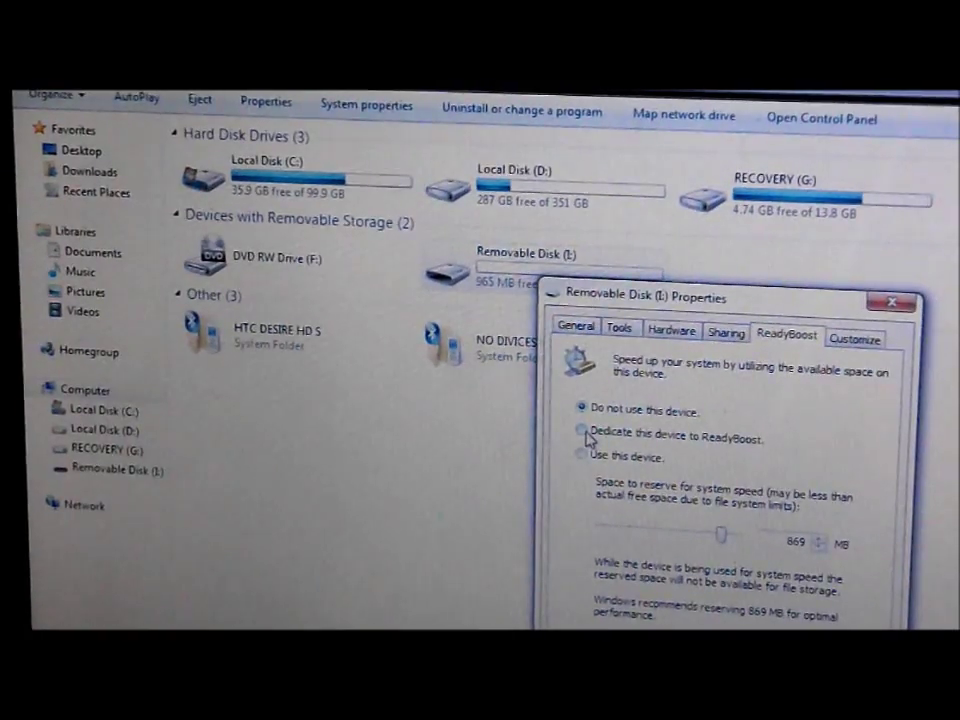
left_click(584, 436)
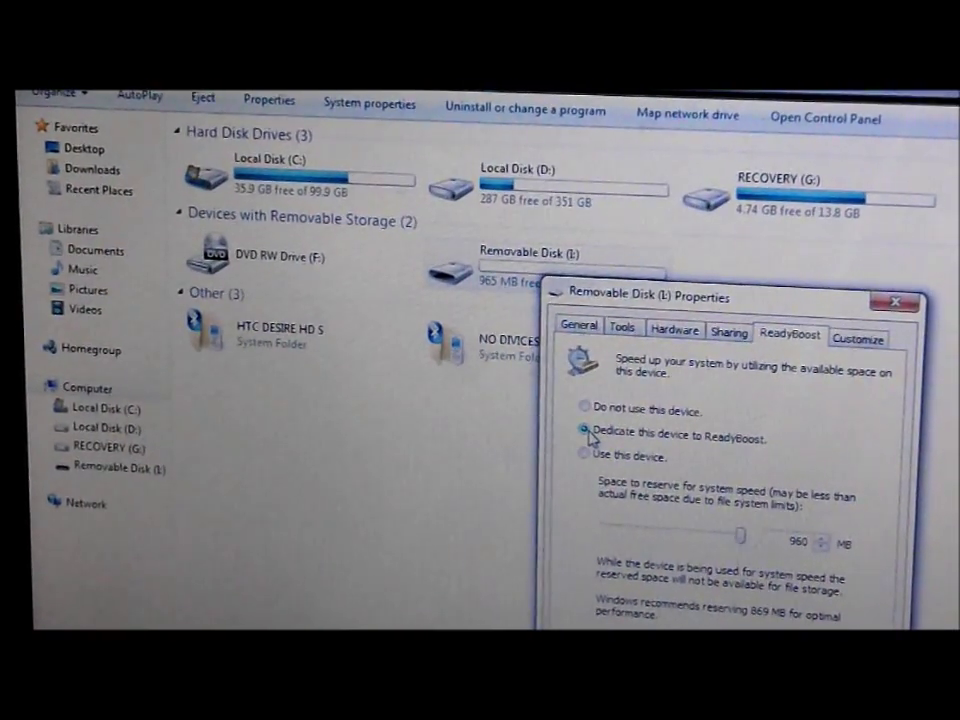